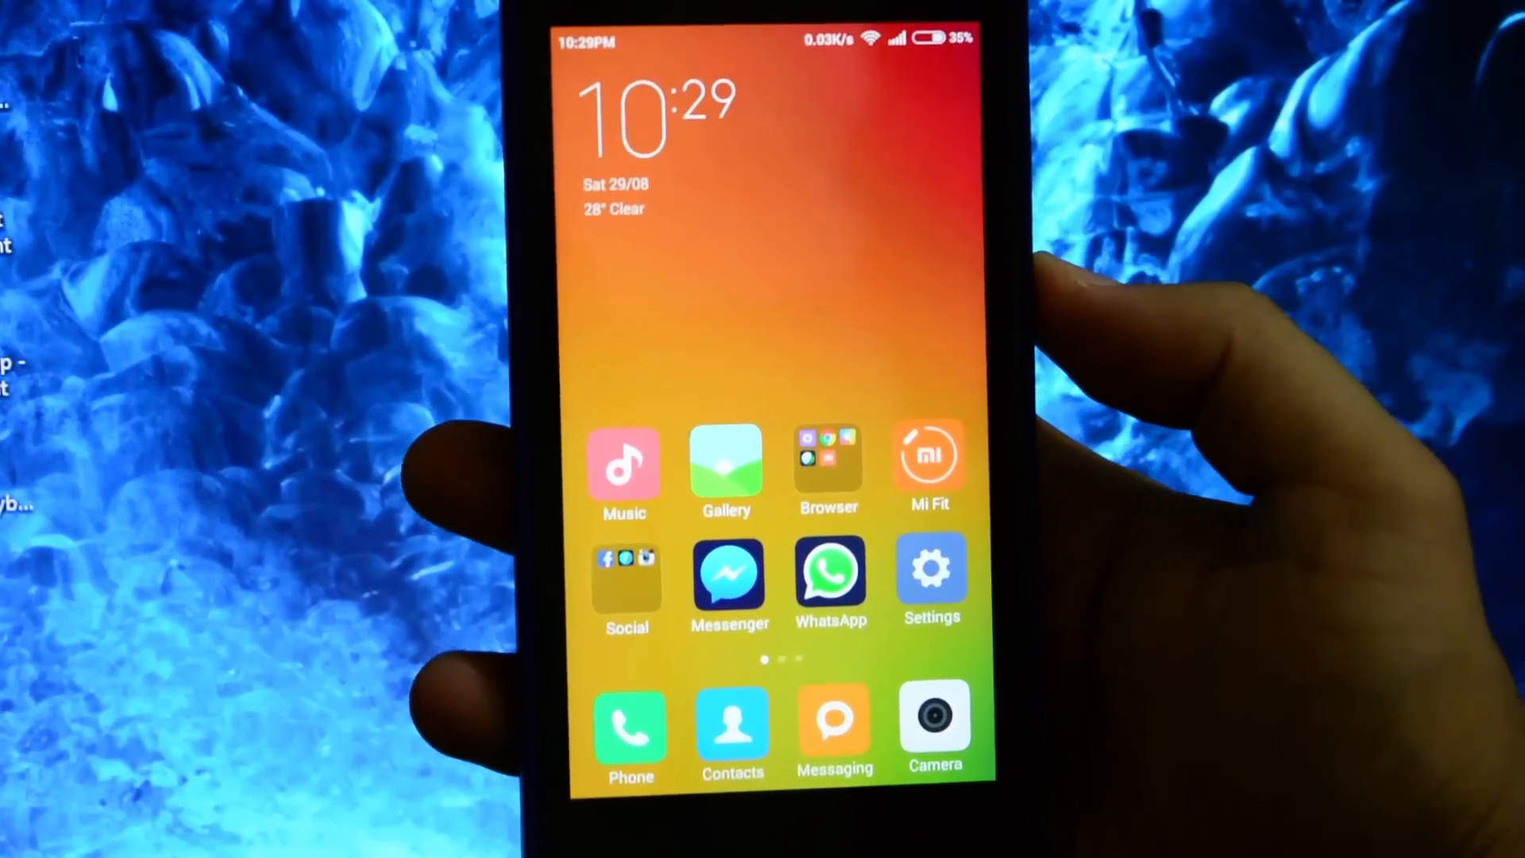
Launch Play Store from the second home page and go to the Photo Collage Editor page under Popular Apps + Games
scroll("left", 3)
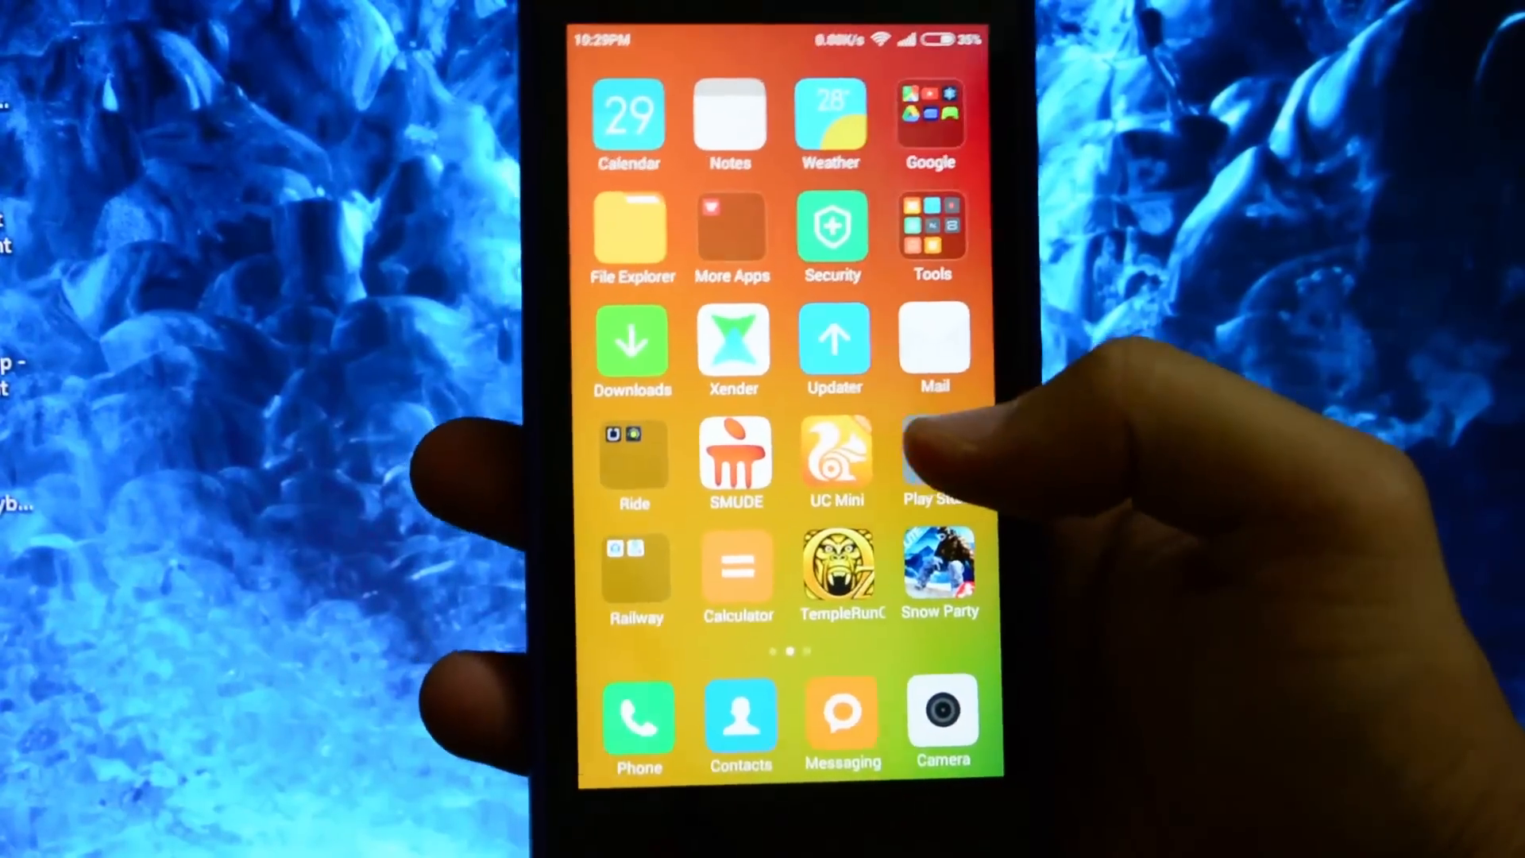
left_click(931, 462)
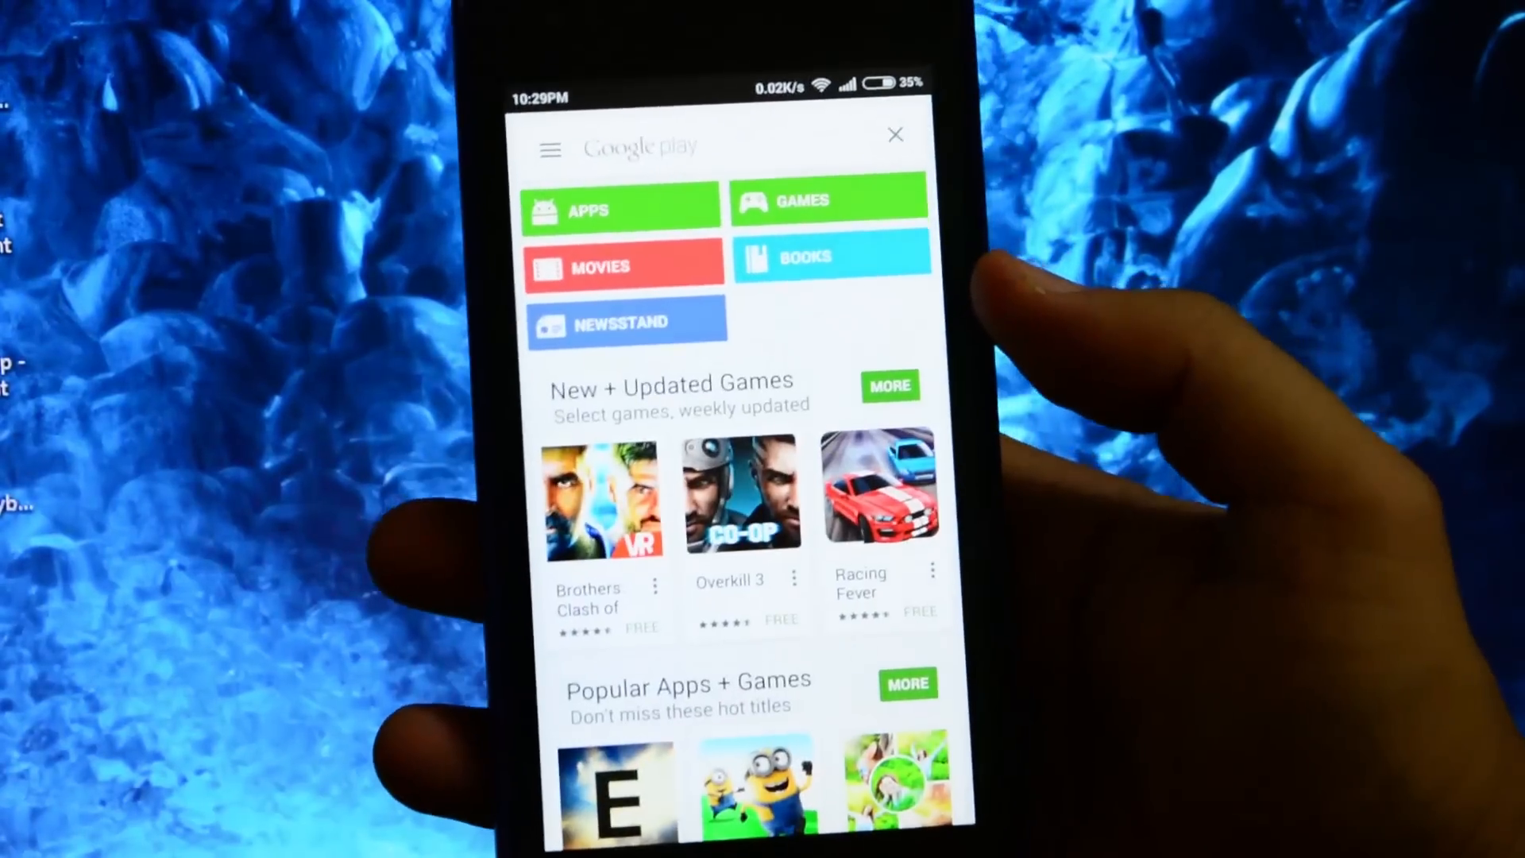
scroll("down", 3)
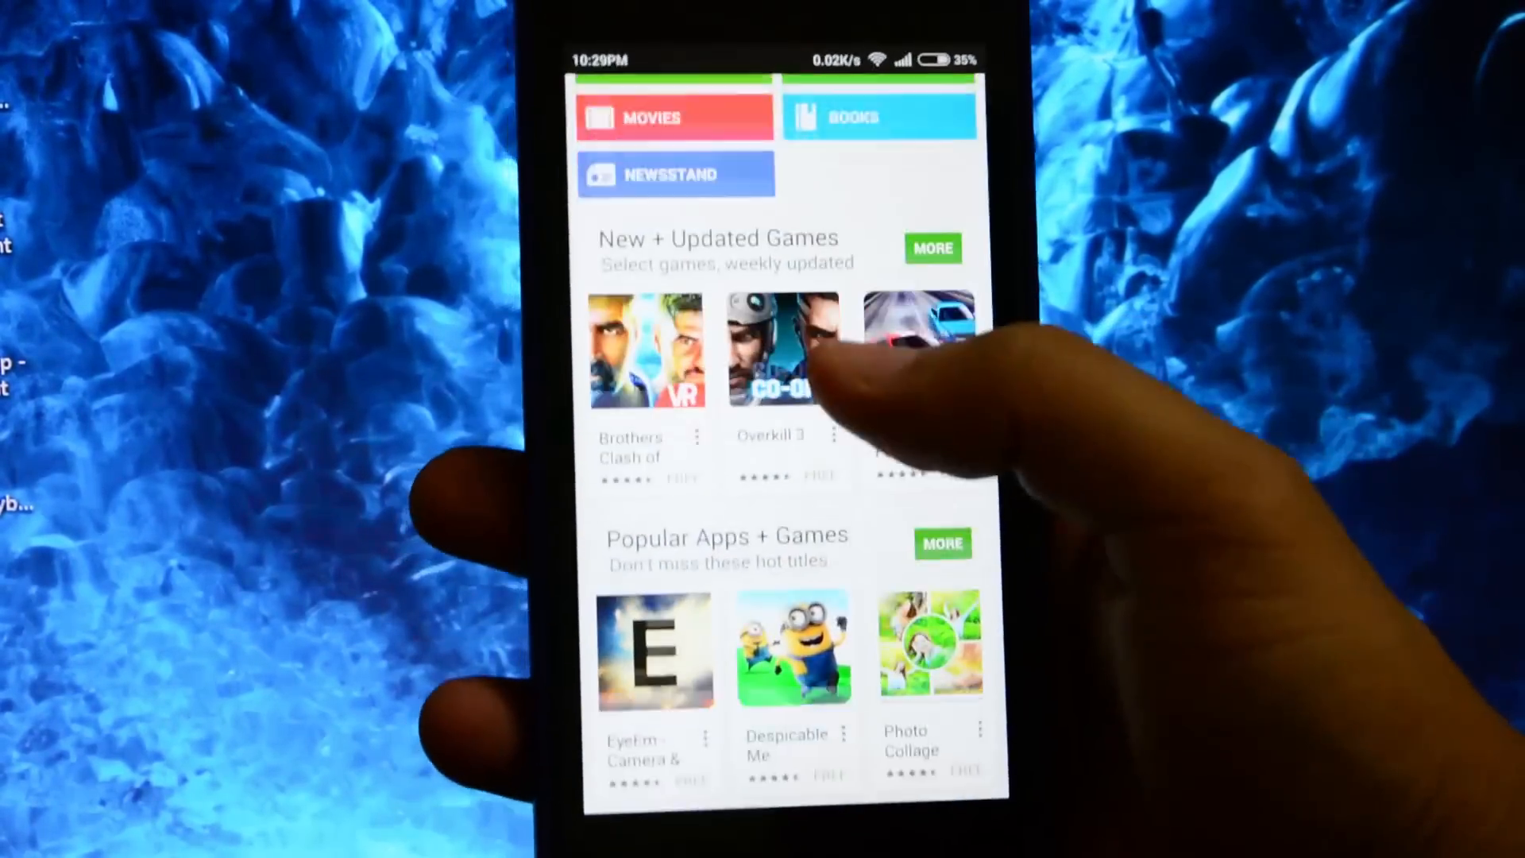
scroll("down", 3)
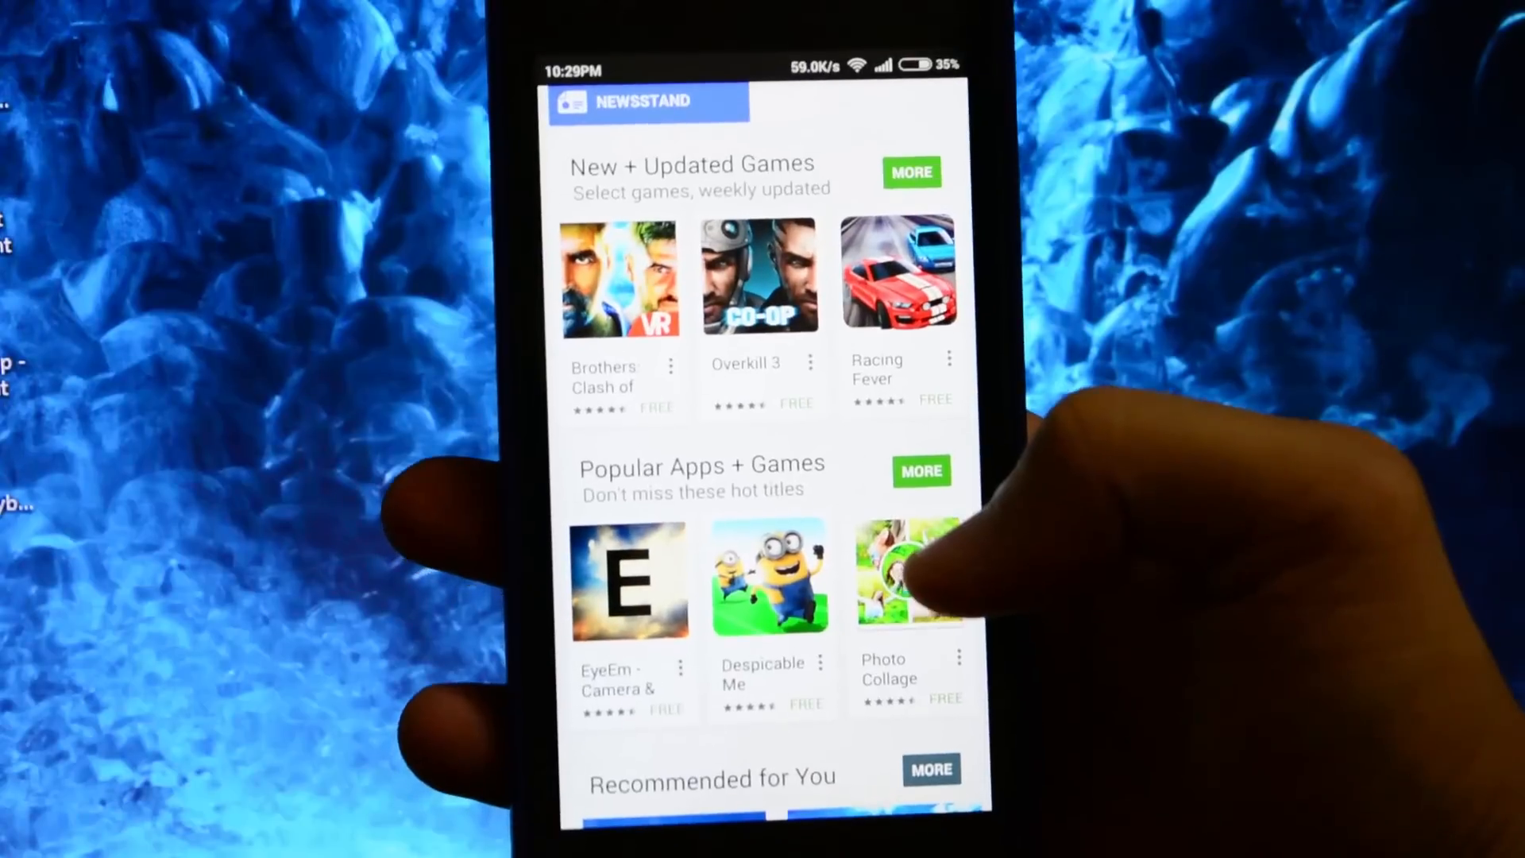
left_click(907, 576)
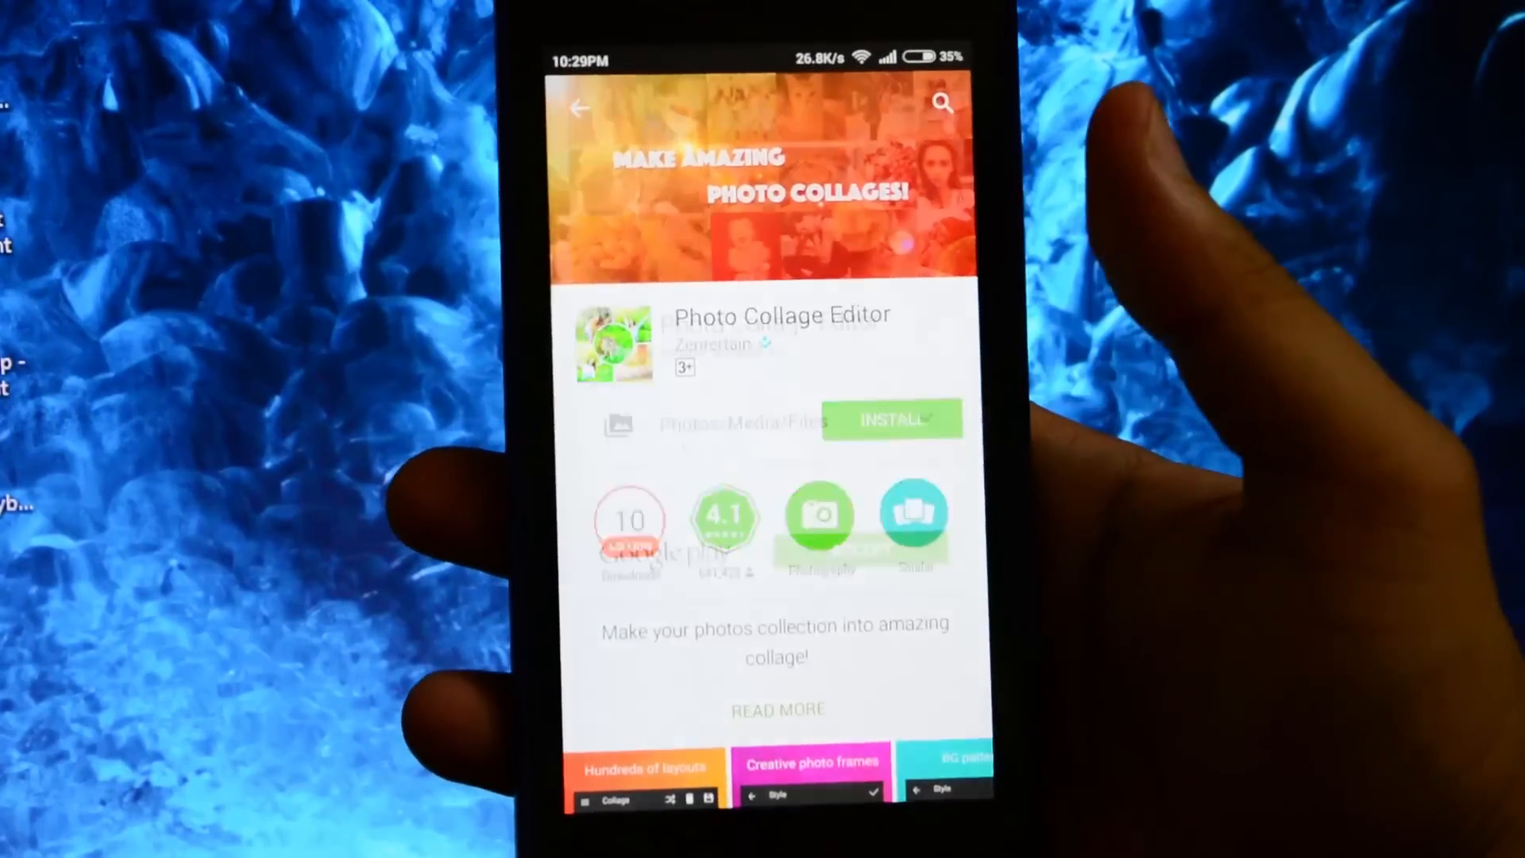
Start installing Photo Collage Editor from its store page
left_click(893, 417)
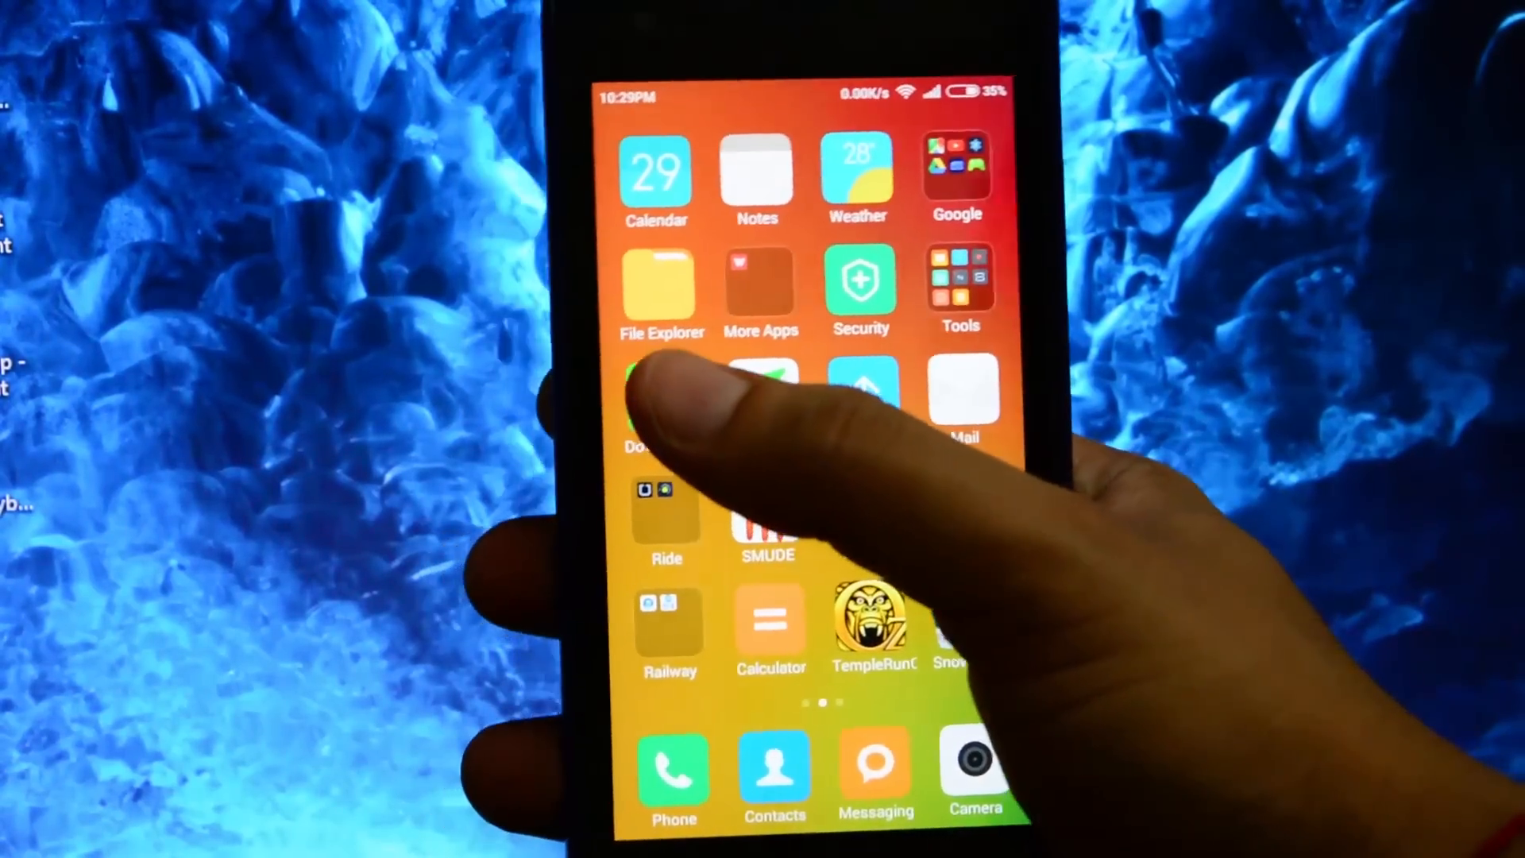
Go to the Downloads app's Settings via its ⋯ menu to change the mobile download size limit to Unlimited
left_click(641, 399)
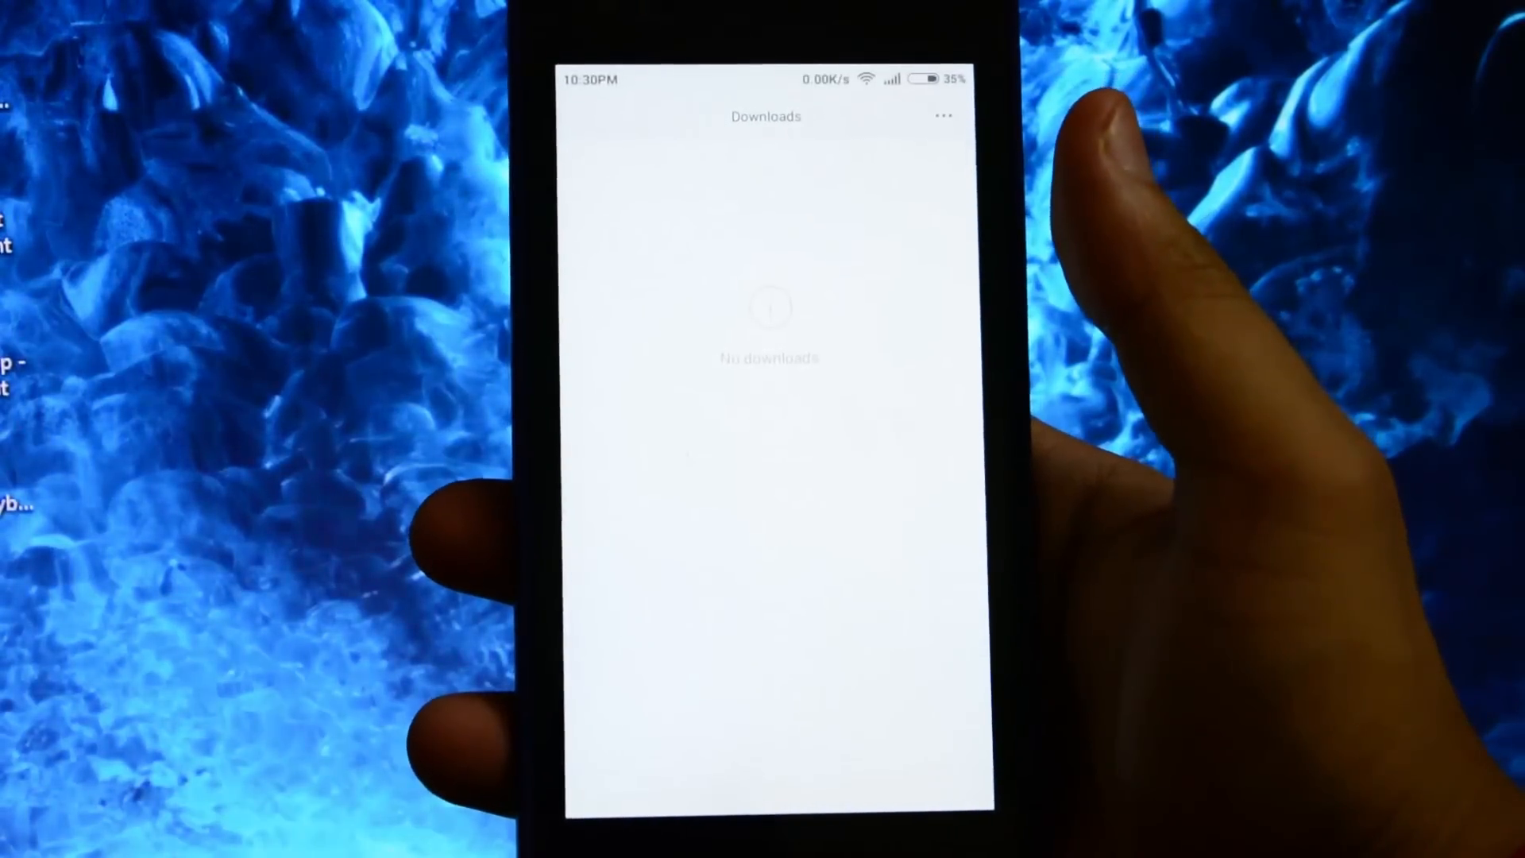
left_click(942, 116)
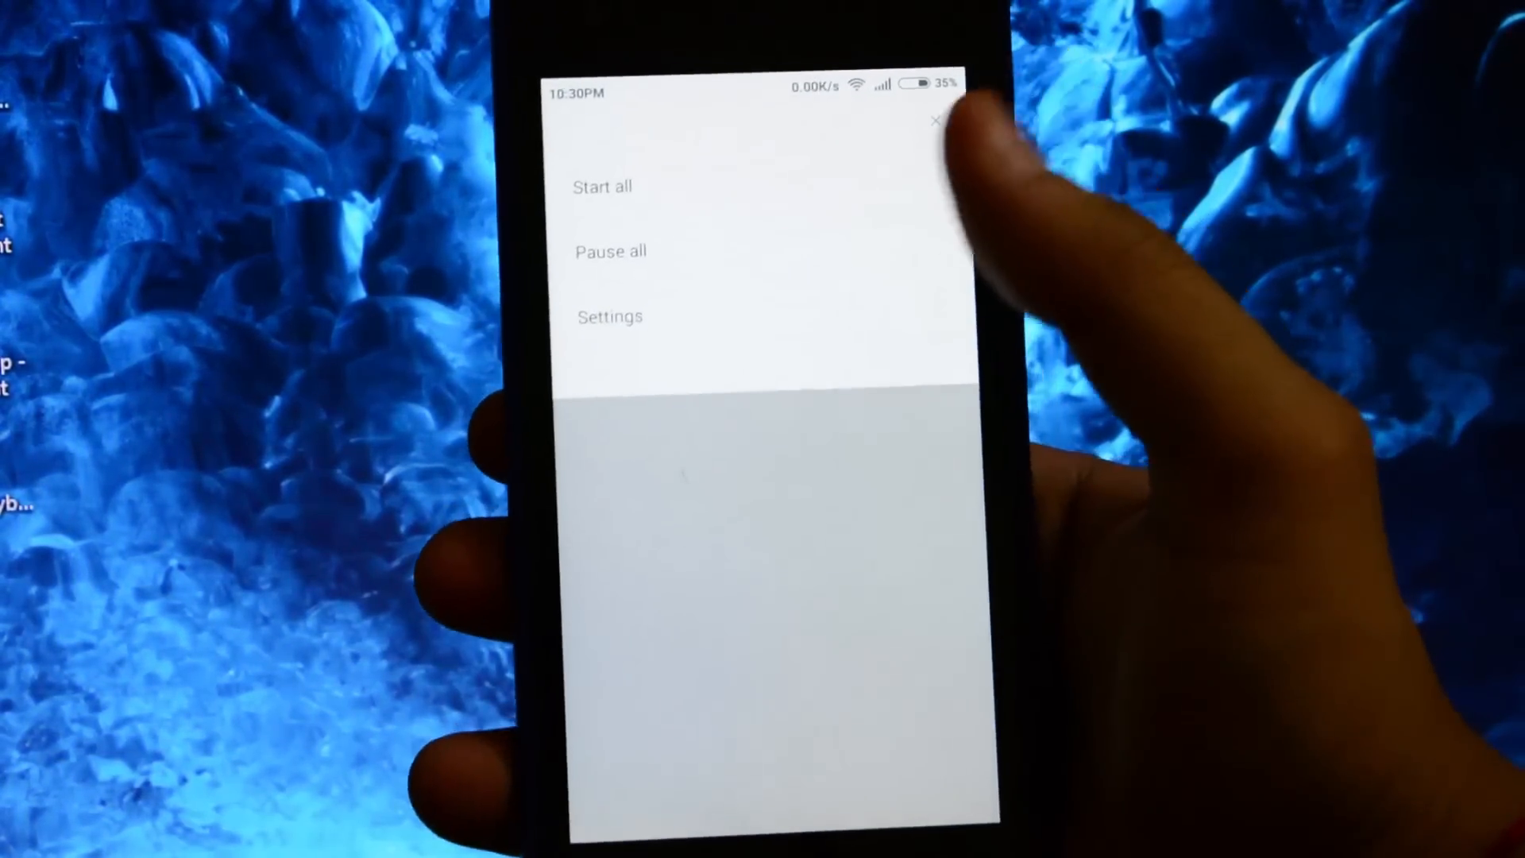
left_click(610, 316)
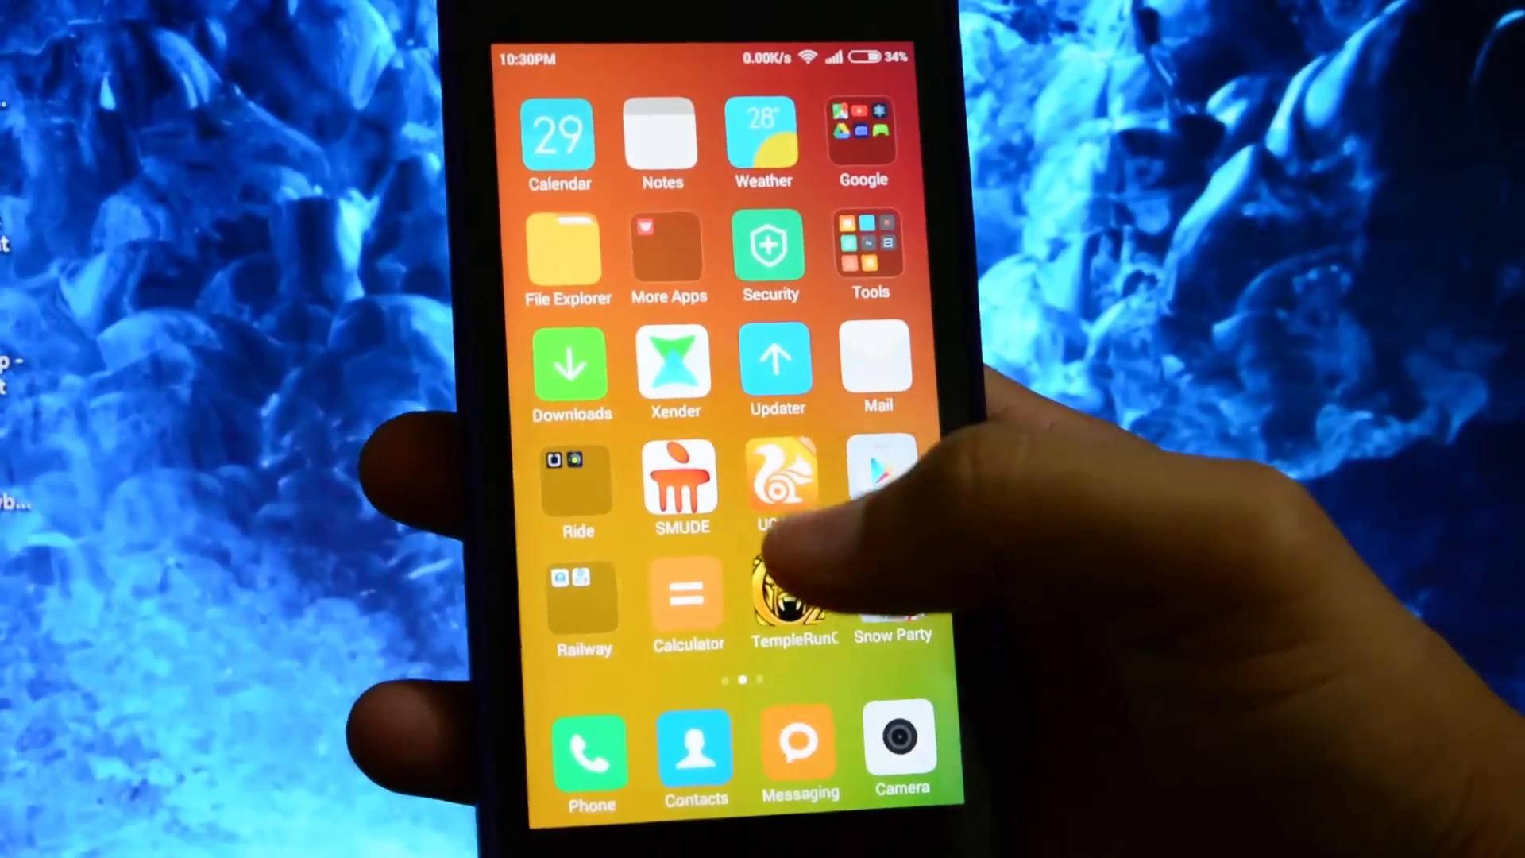
Reopen Play Store, attempt the Photo Collage Editor install again and dismiss the download prompt
left_click(788, 486)
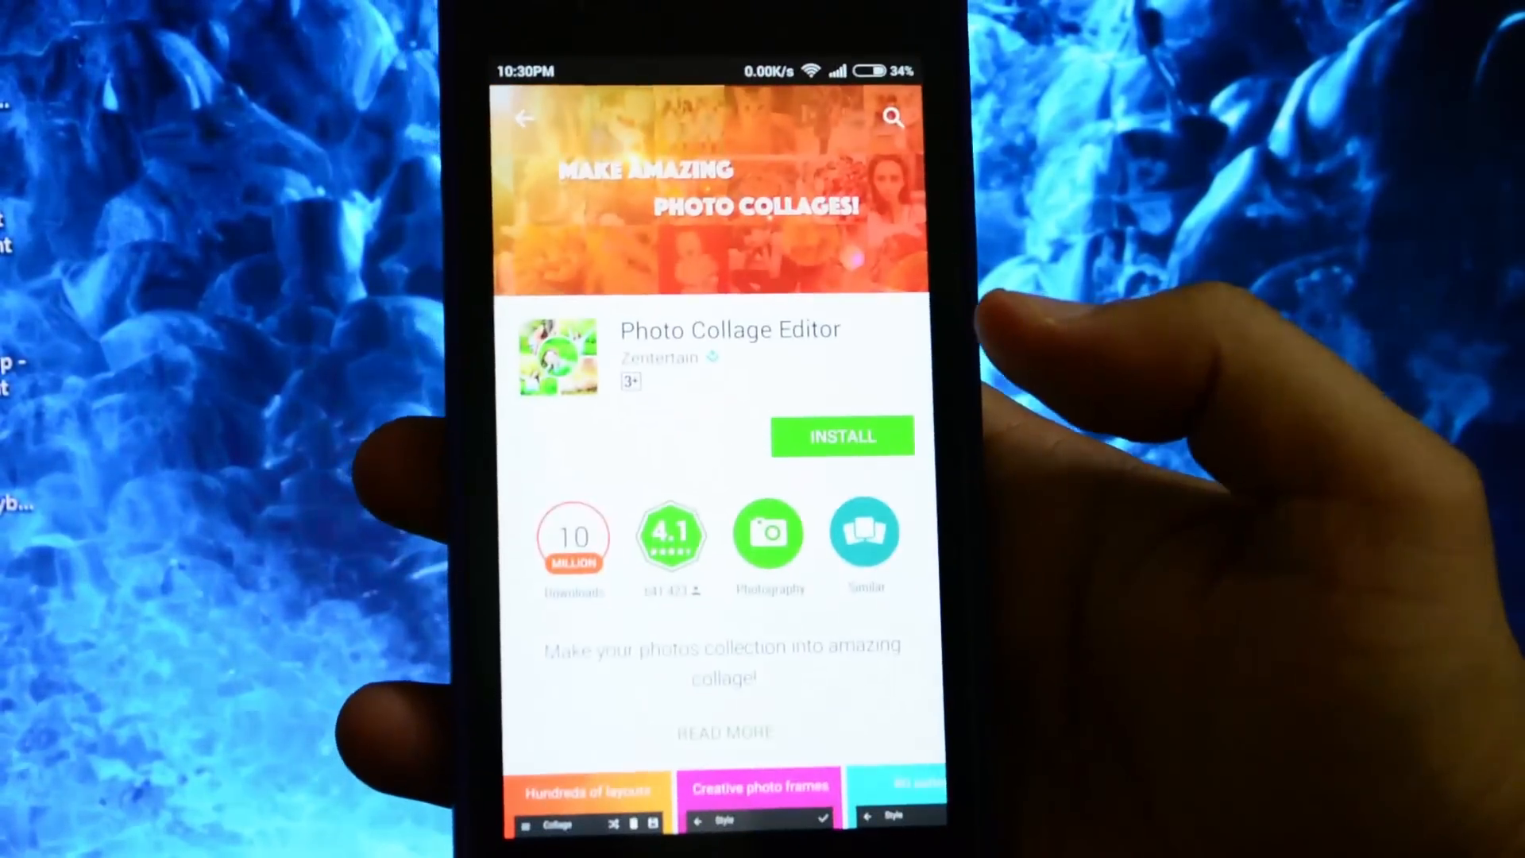
left_click(842, 435)
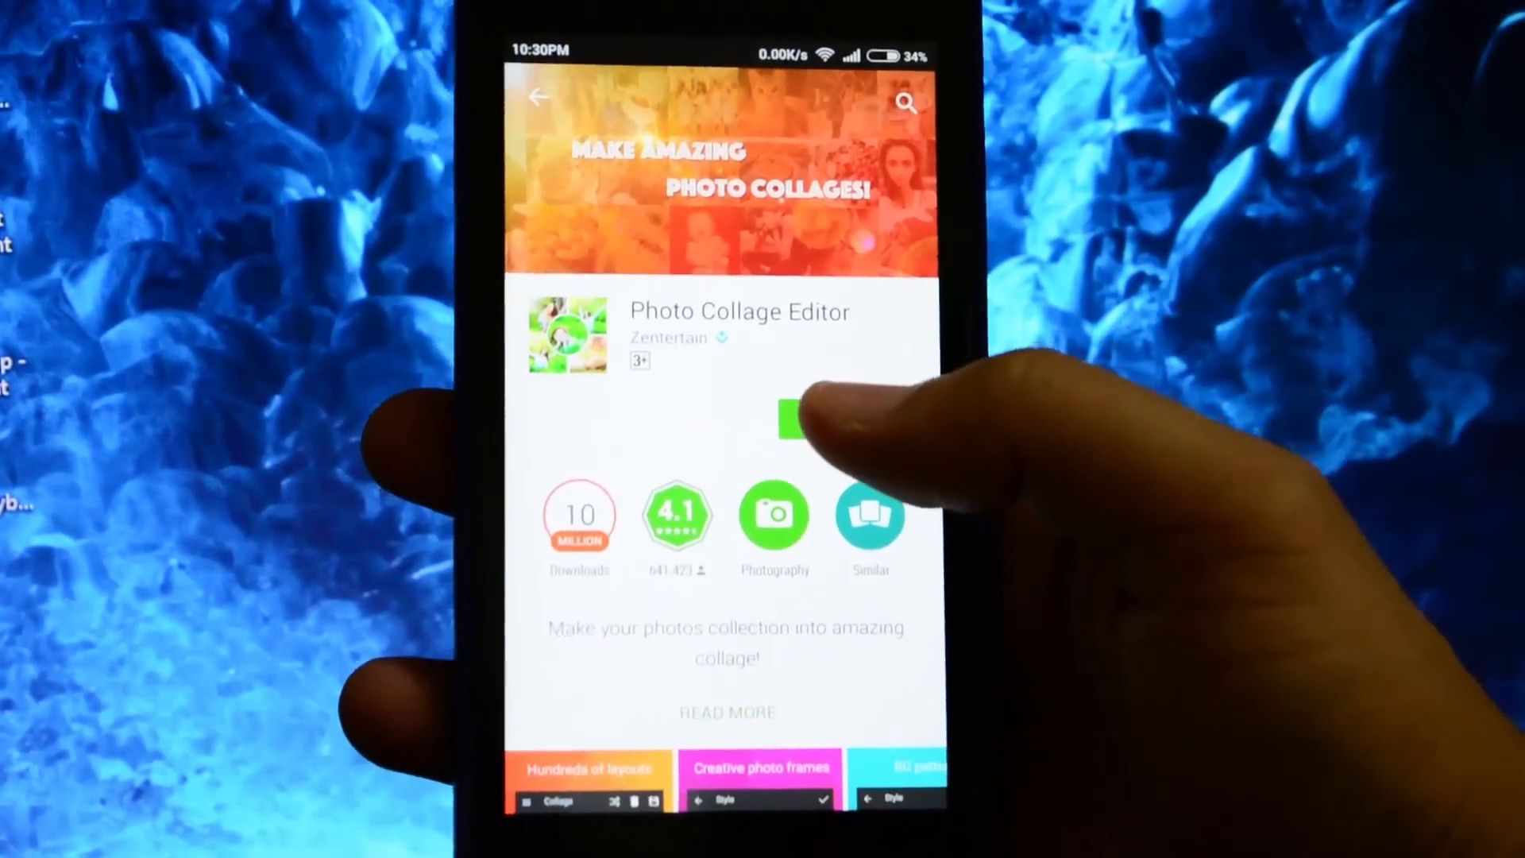
left_click(792, 418)
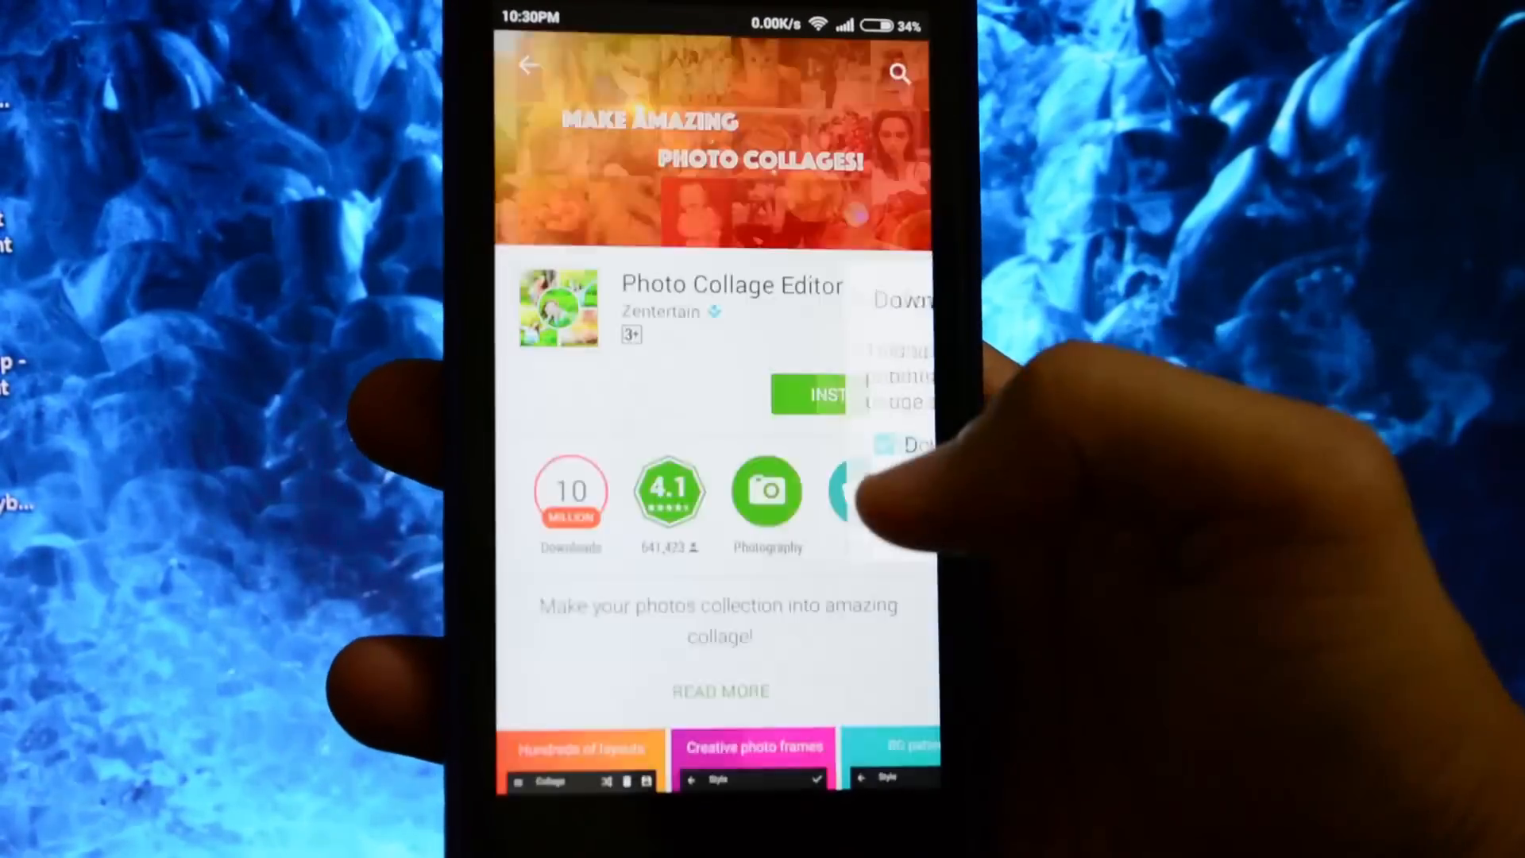
left_click(815, 395)
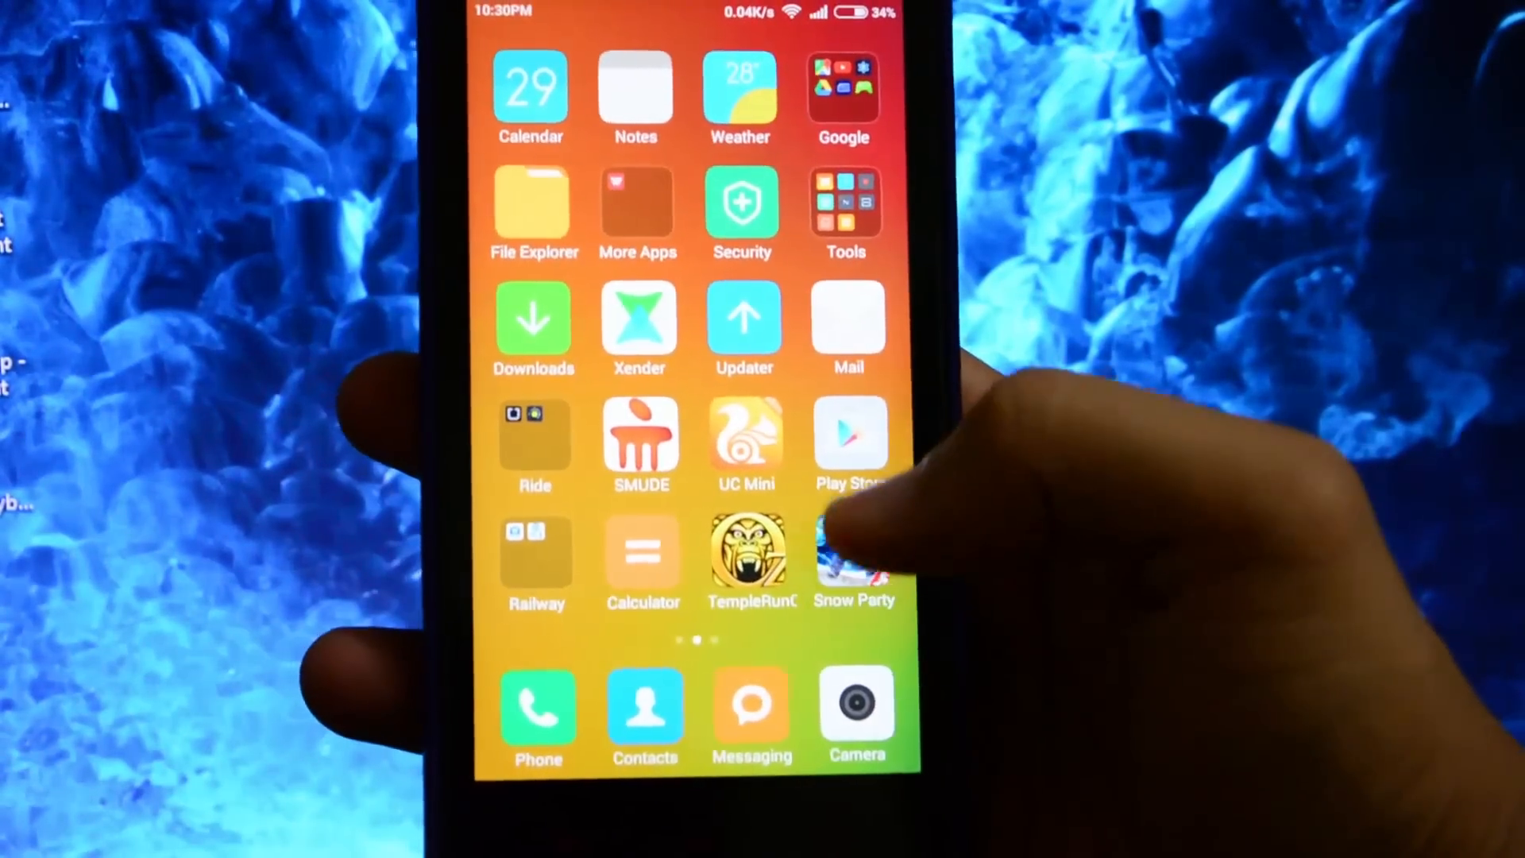
From the popular apps list, install Race the Traffic Moto, accepting its permissions so the download starts
left_click(849, 435)
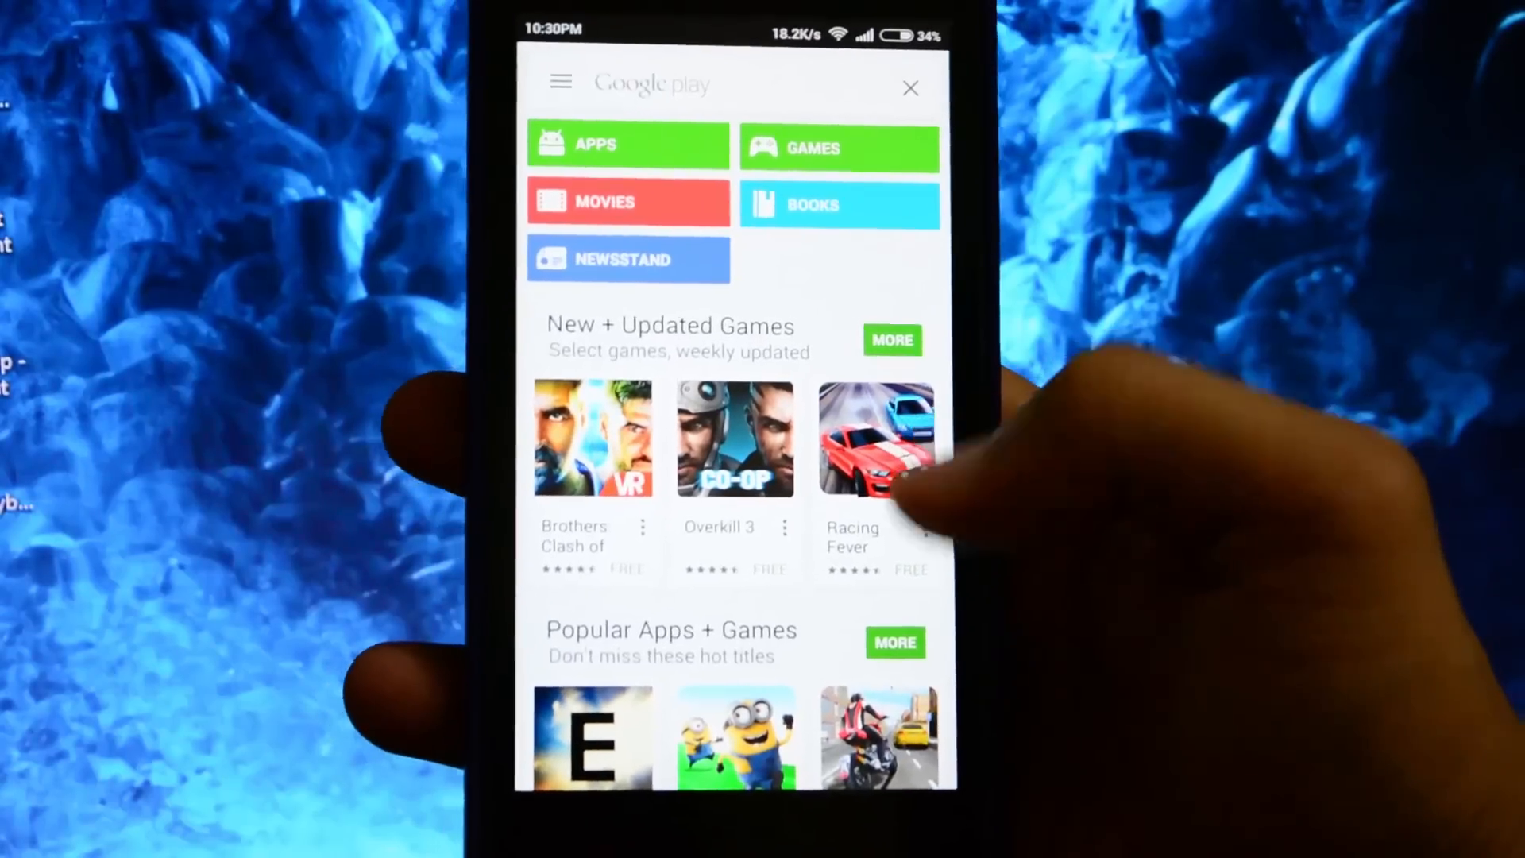
scroll("down", 3)
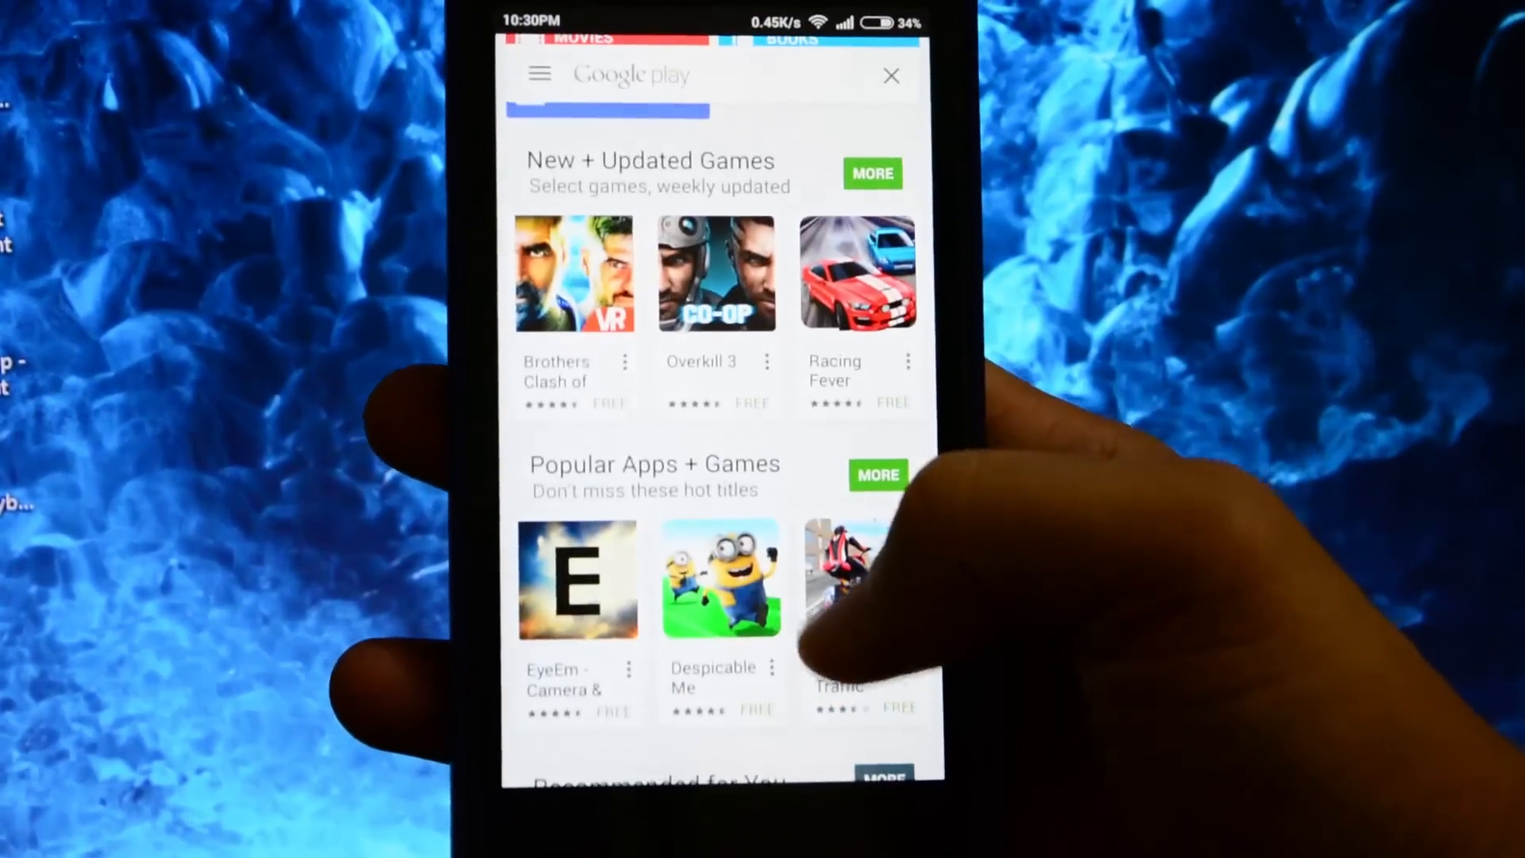
left_click(846, 578)
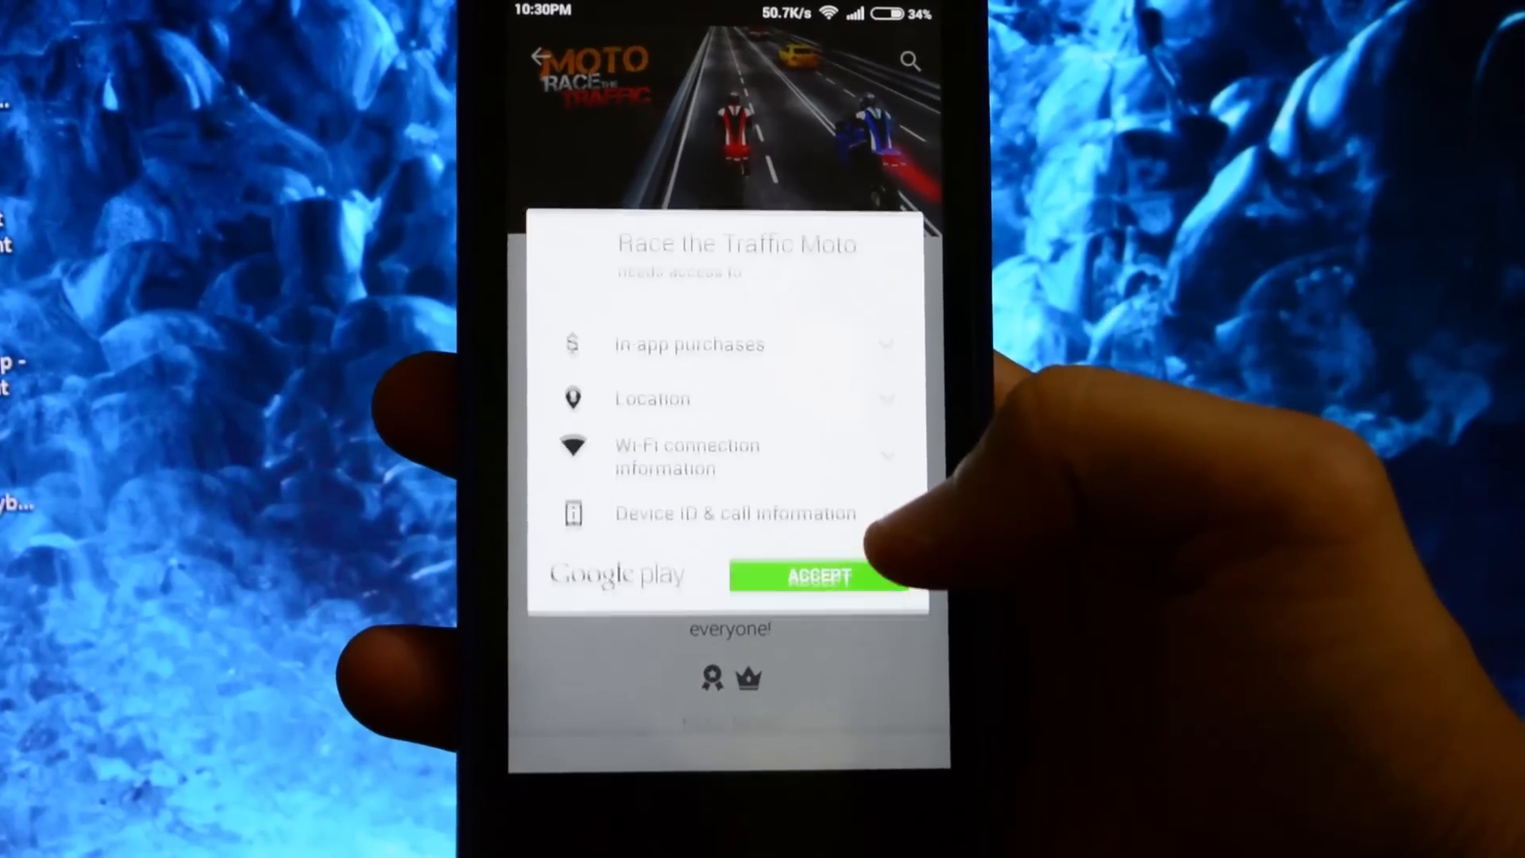
left_click(818, 575)
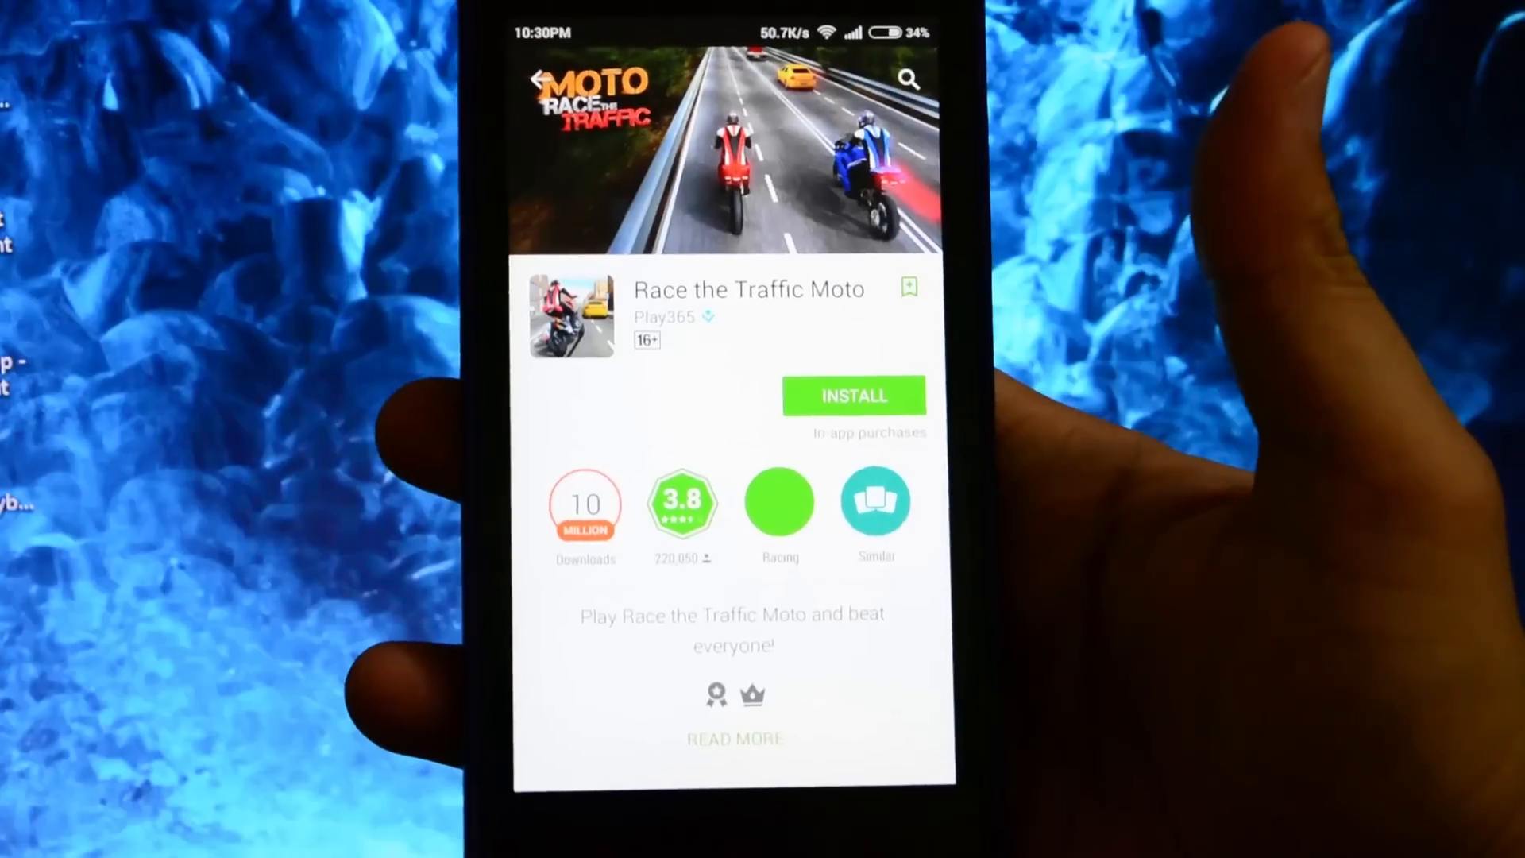
left_click(854, 395)
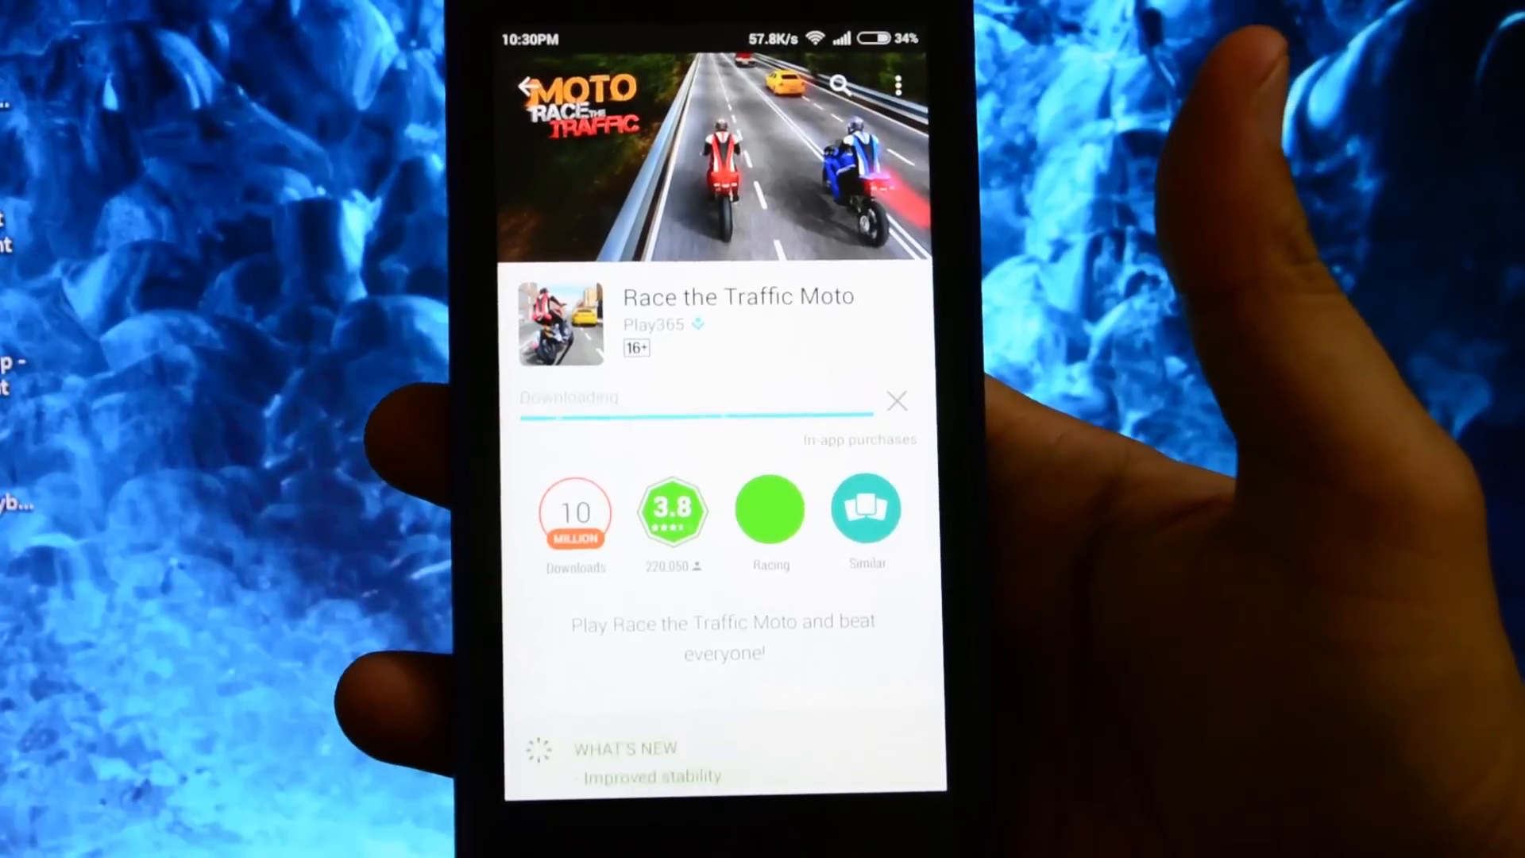